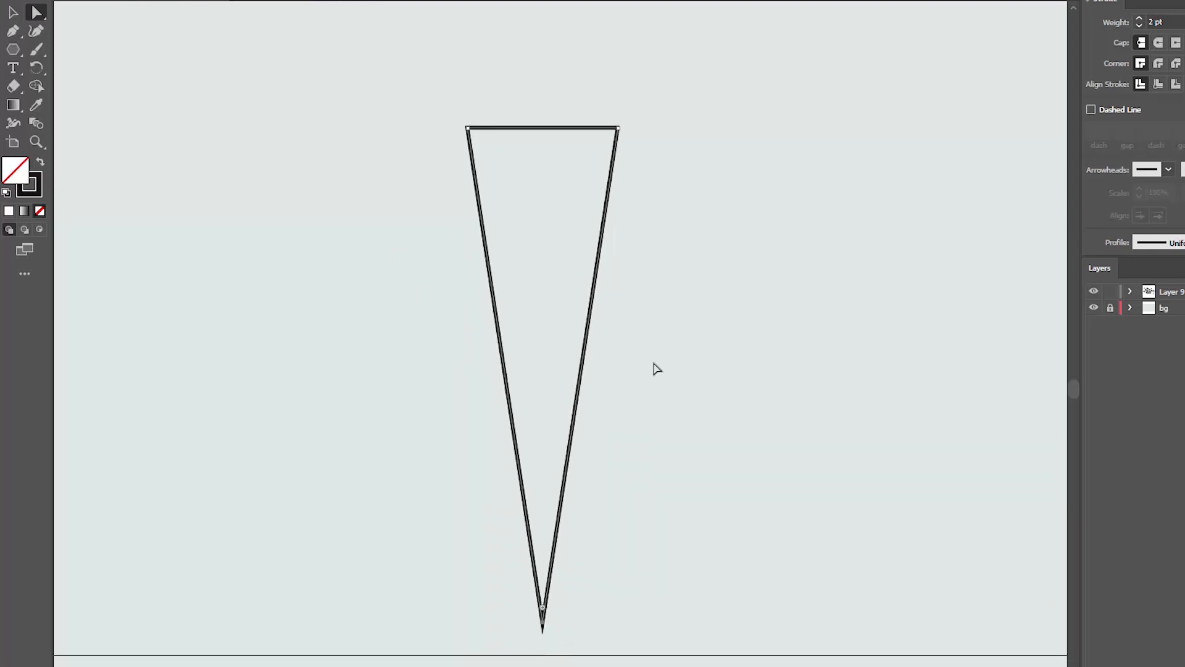
Switch to the Direct Selection Tool to edit the triangle's individual anchor points.
left_click(14, 12)
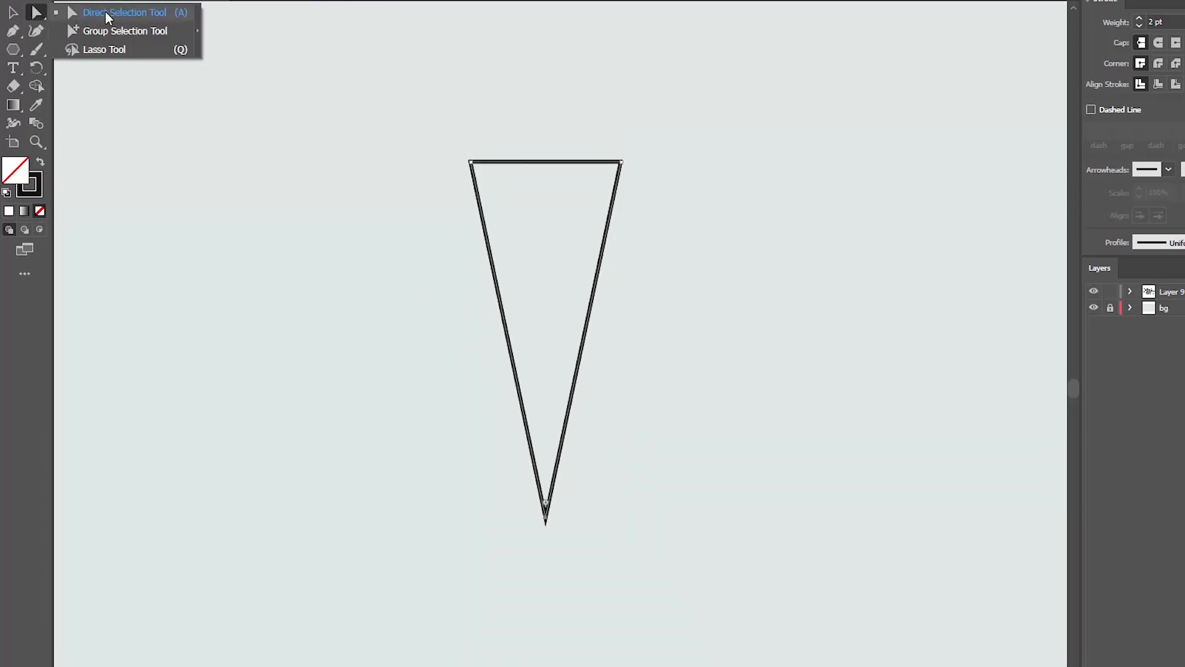
left_click(124, 13)
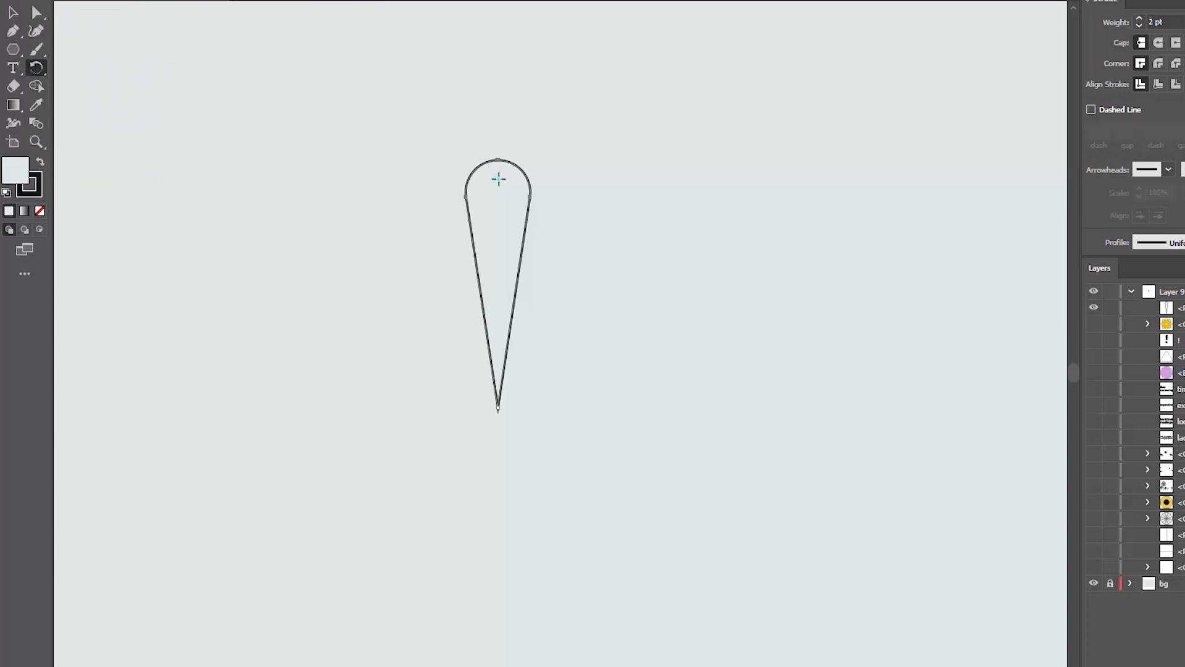
mouse_move(497, 408)
type("20")
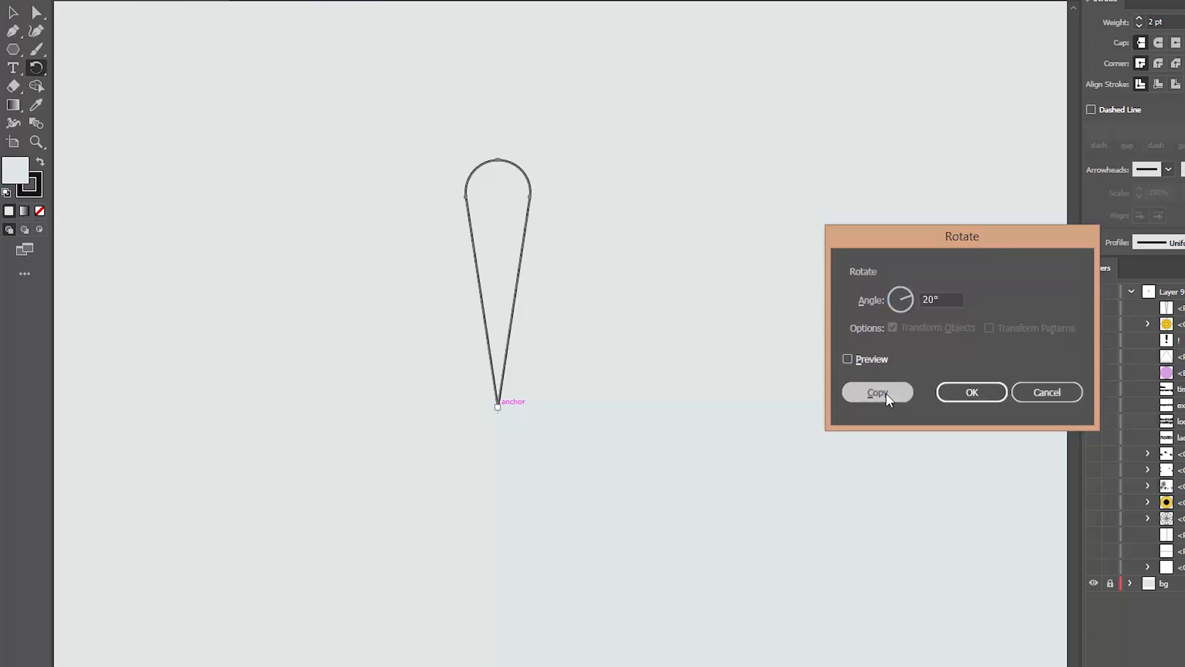
Make a 20° rotated copy of the petal around its bottom anchor.
left_click(876, 391)
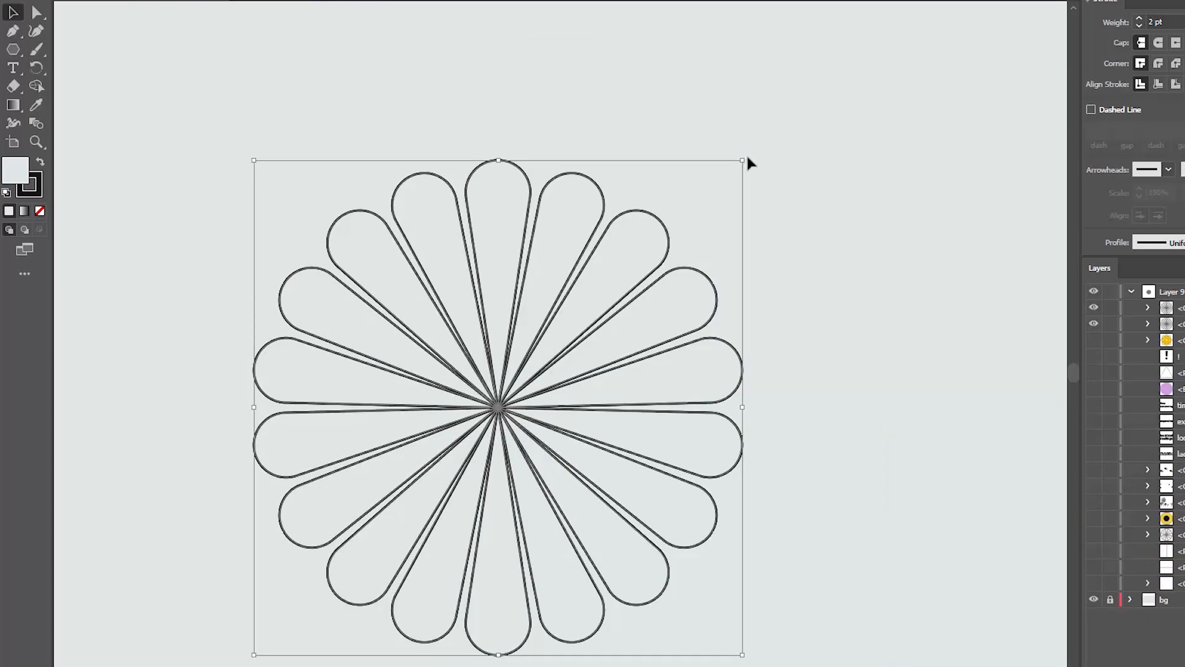
left_click_drag(739, 162, 843, 420)
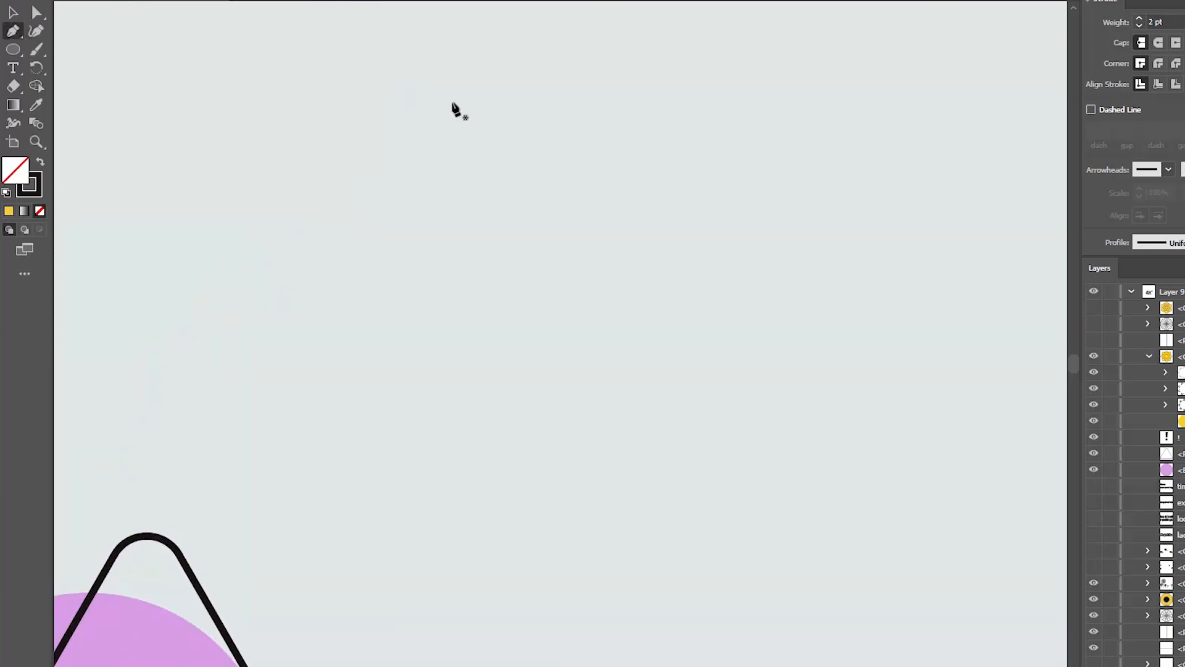
Draw a chevron stroke, then copy it rotated 30° around a chosen point with the Rotate Tool.
left_click_drag(567, 117, 605, 158)
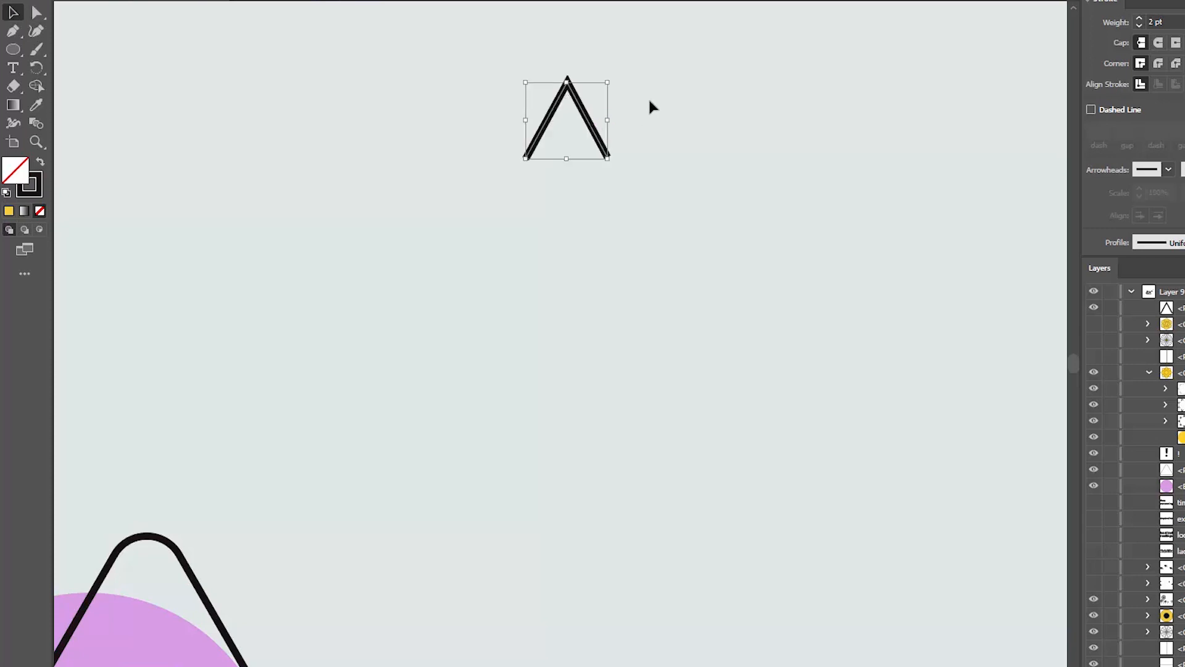
left_click(36, 68)
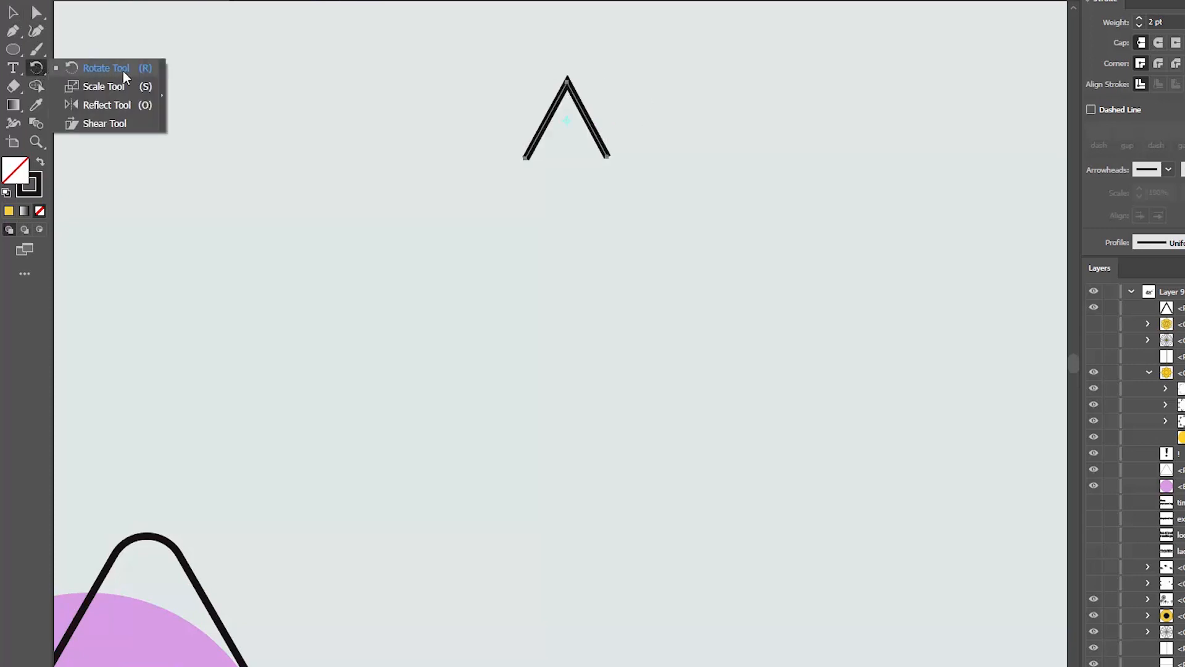
left_click(106, 67)
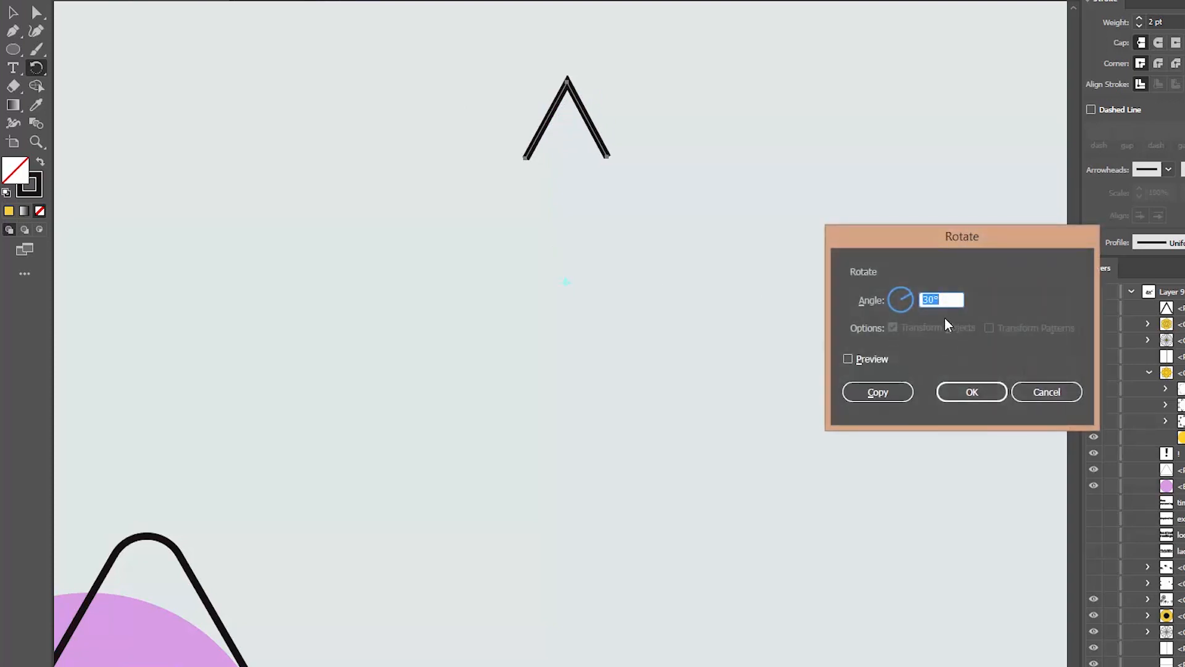
left_click(876, 392)
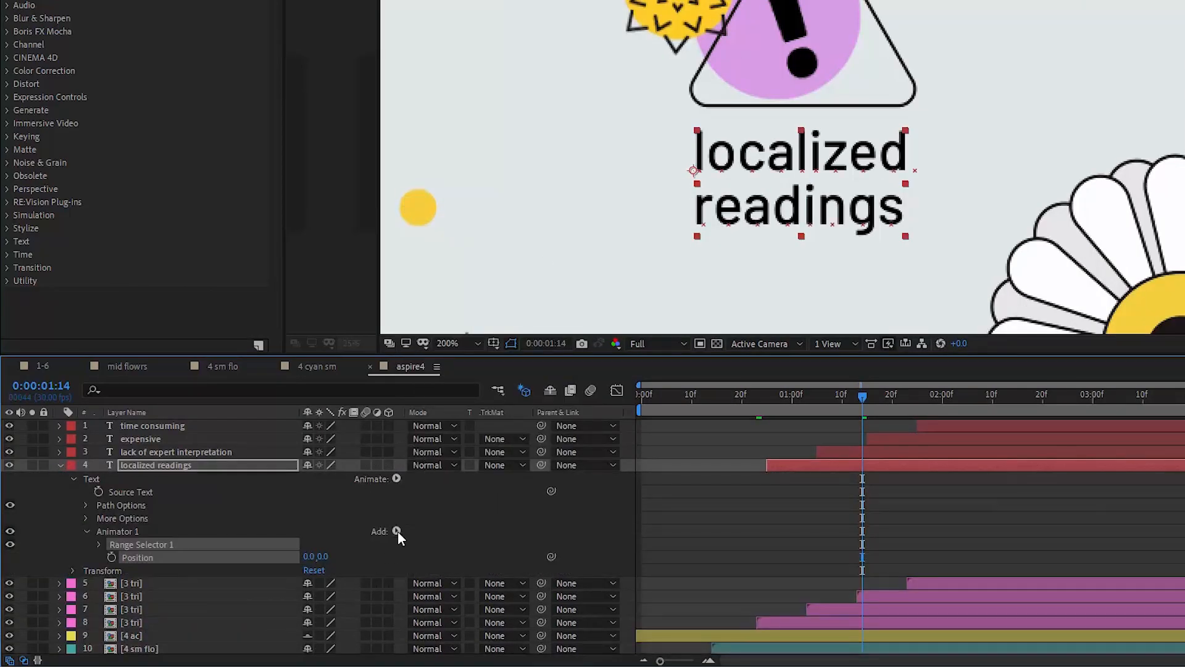
Add Opacity and tracking to Animator 1 and offset the letters' Position downward.
left_click(396, 530)
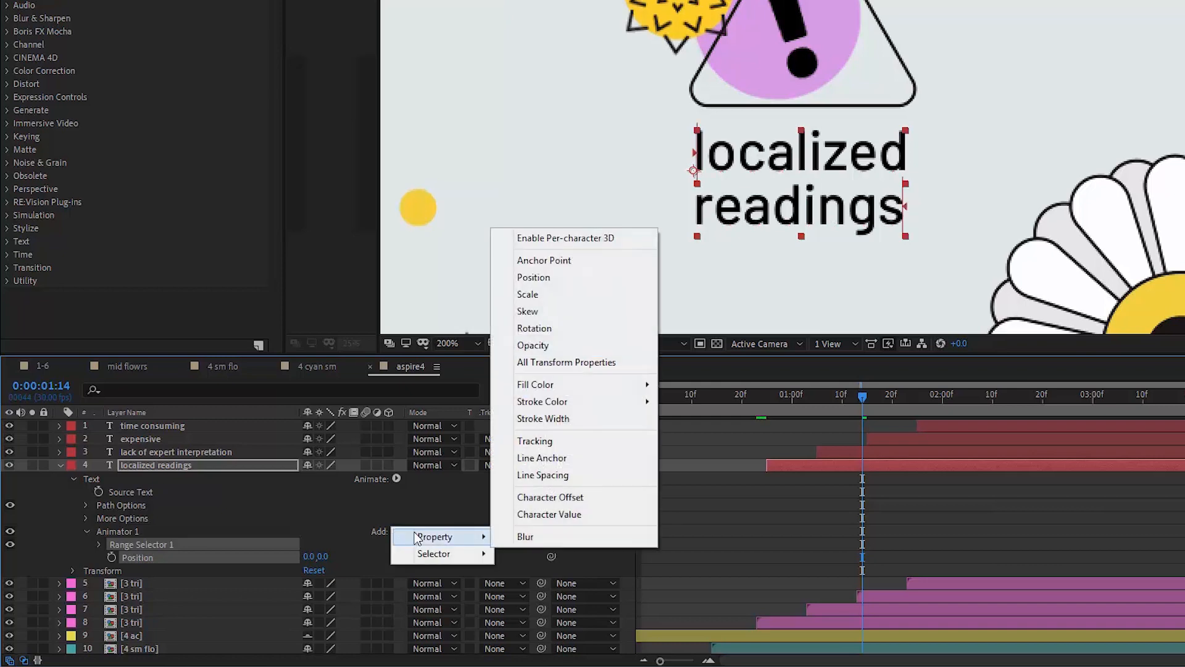
left_click(532, 345)
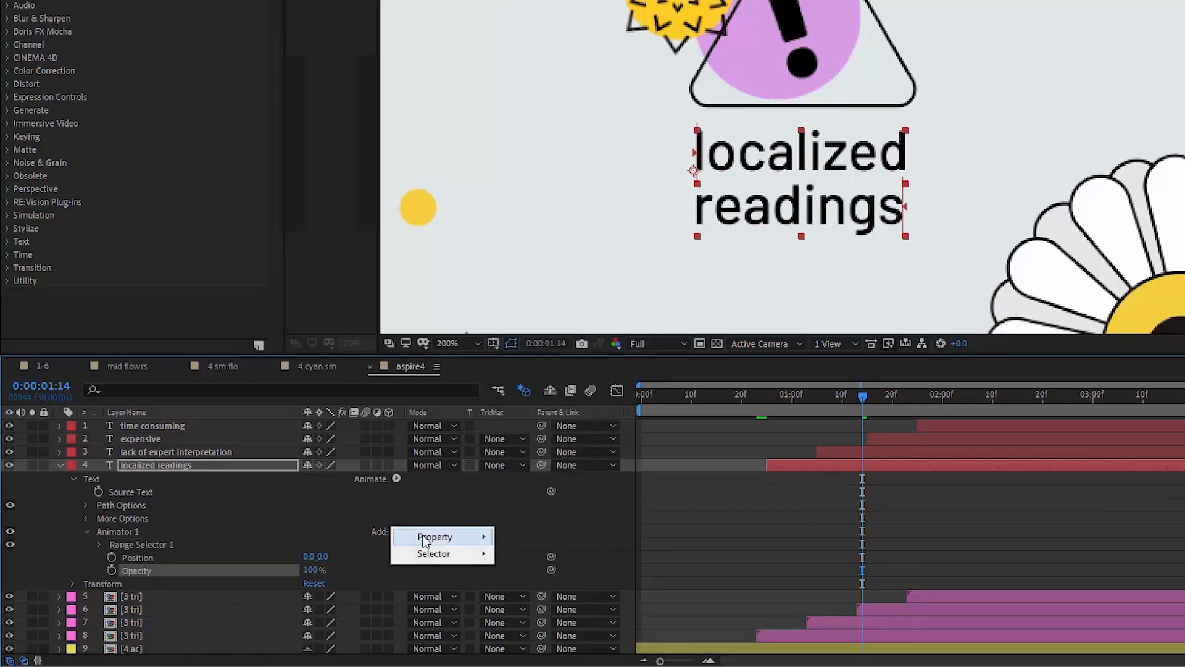
left_click(434, 537)
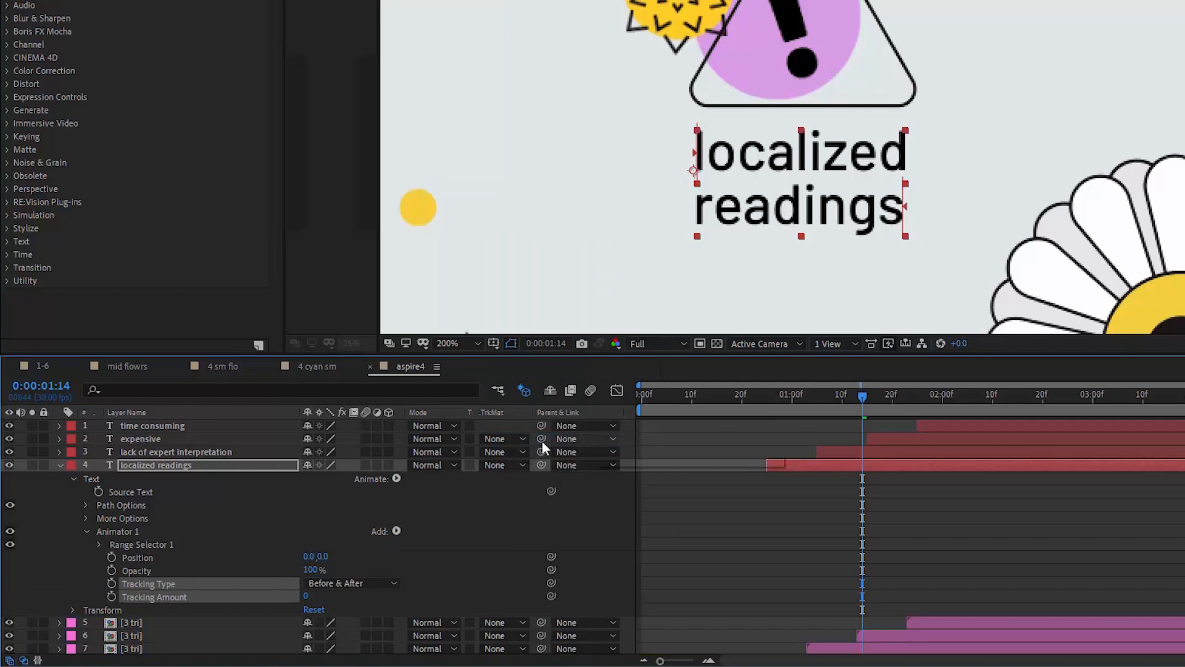
left_click_drag(316, 557, 315, 574)
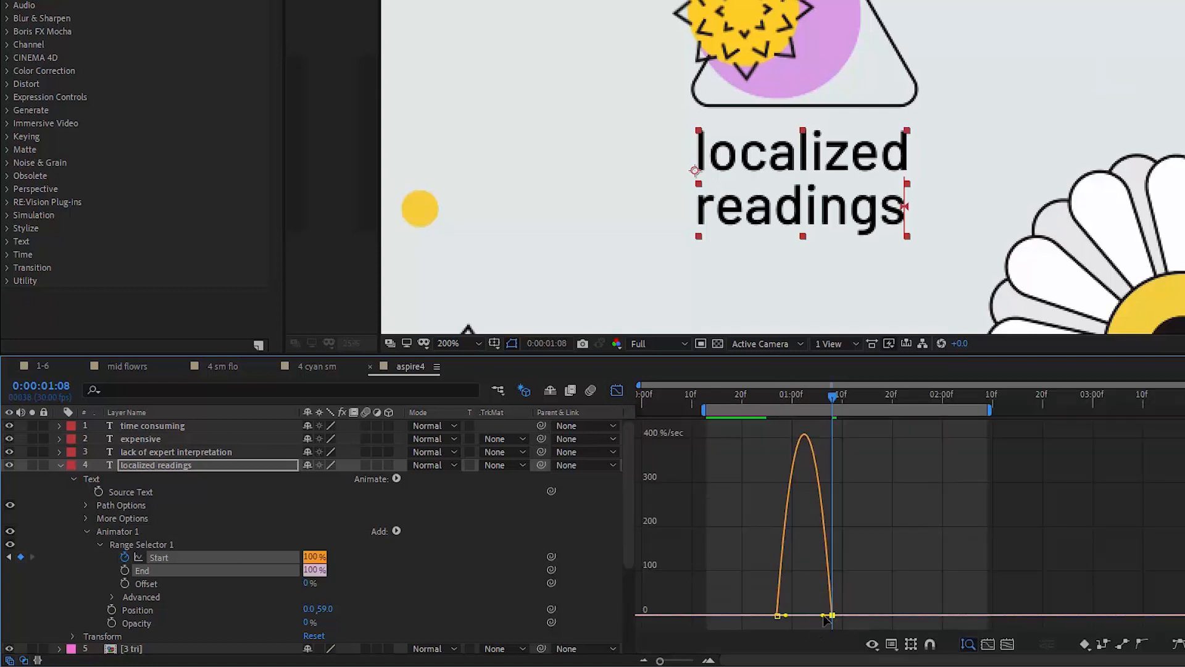
Ease the Range Selector Start keyframes and set Advanced > Based On to Words.
left_click(617, 390)
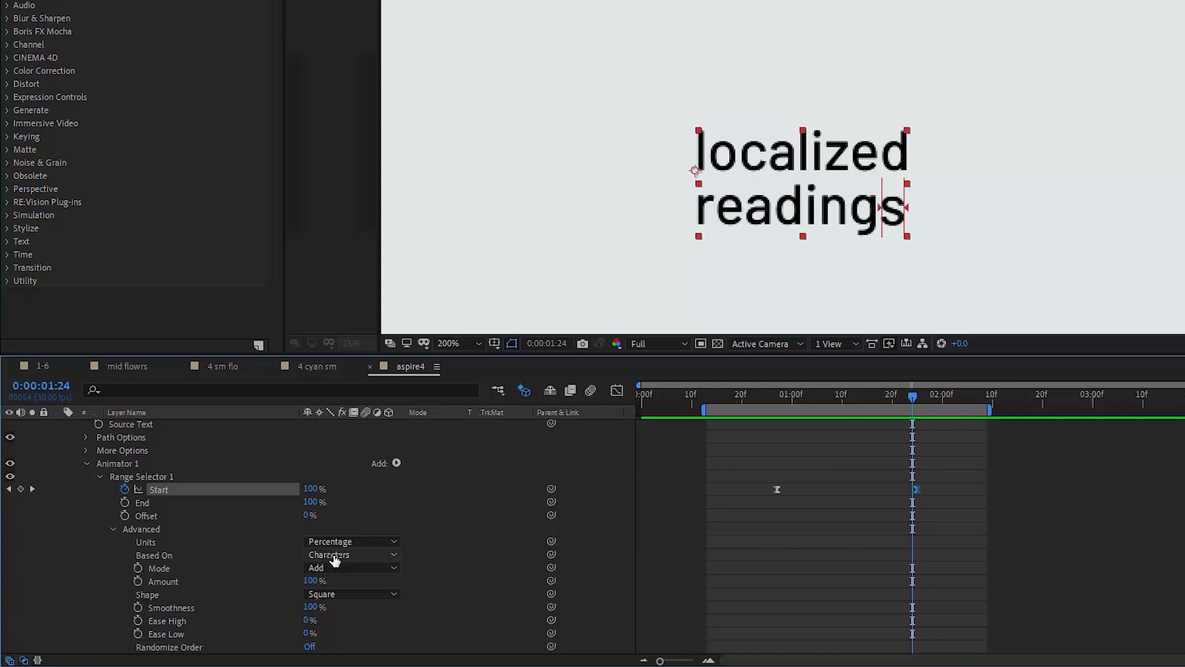
left_click(351, 554)
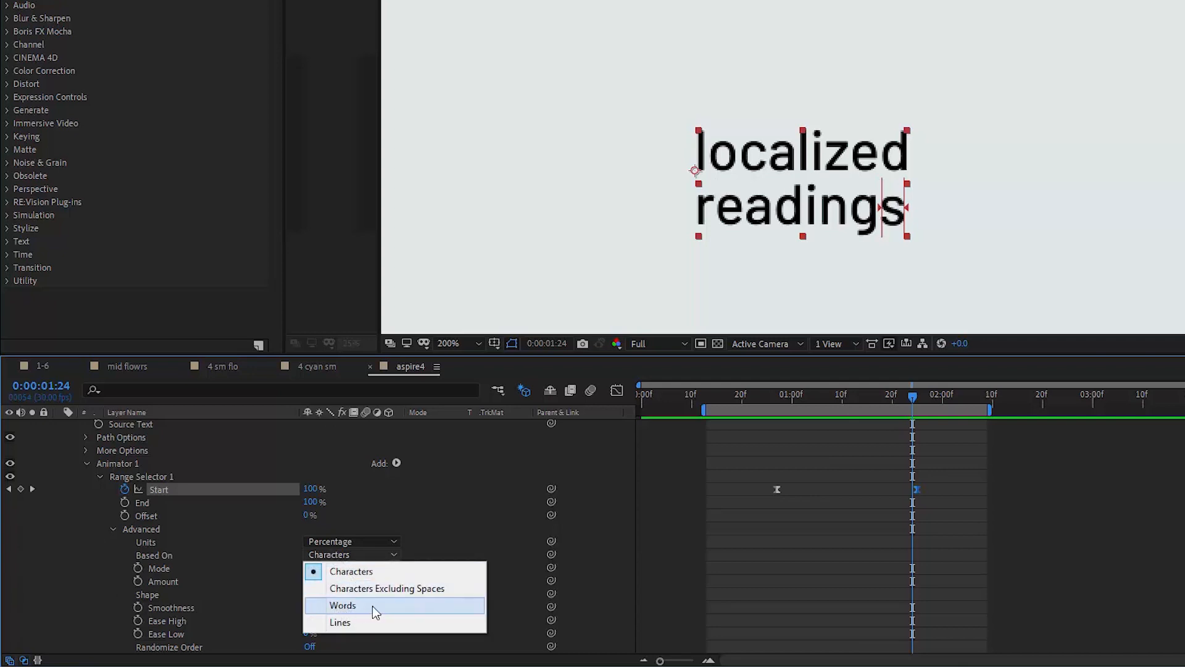
left_click(342, 605)
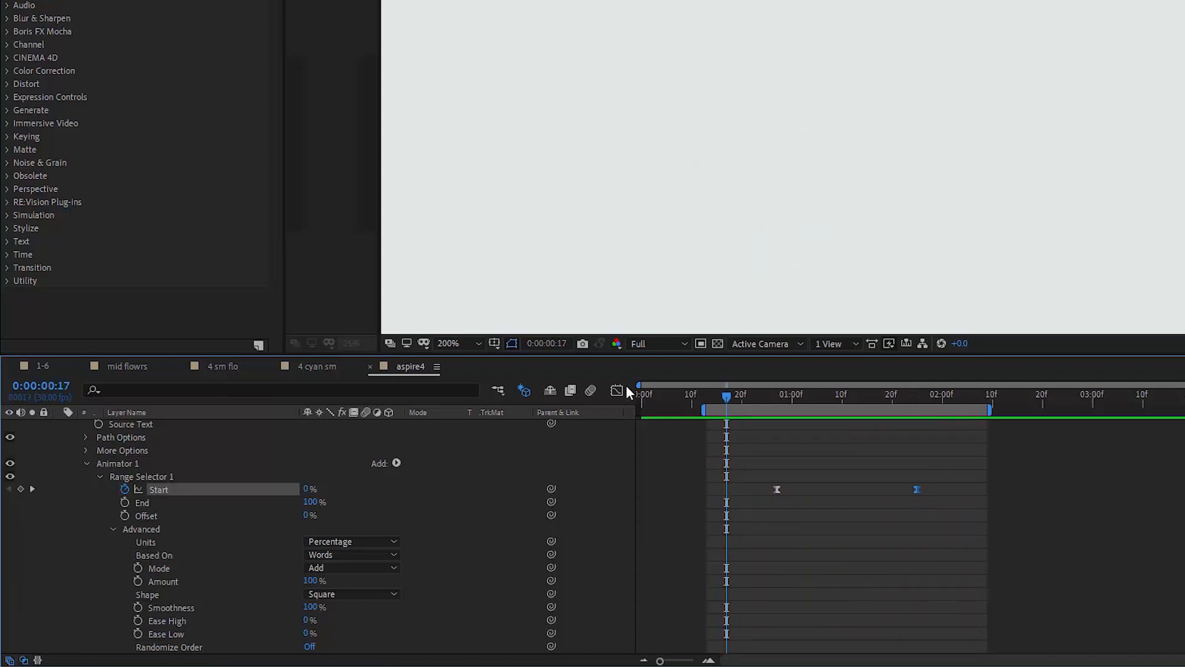
left_click(617, 390)
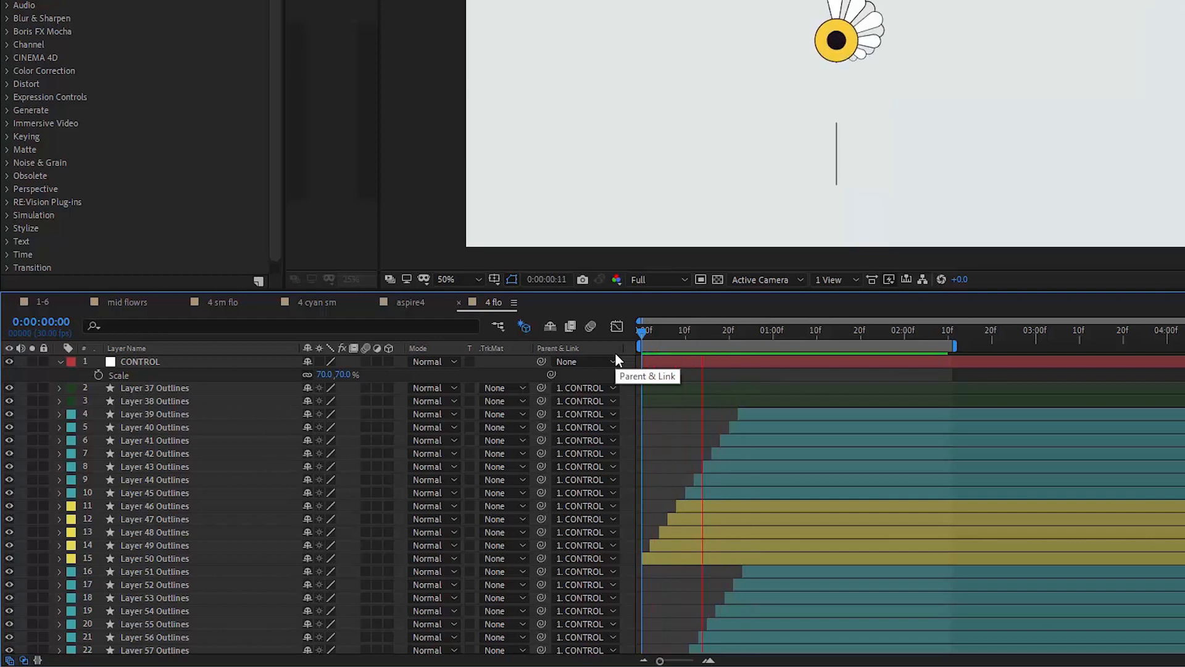
Select Layer 37 and Layer 38 Outlines and go to the composition's first frame.
left_click(838, 329)
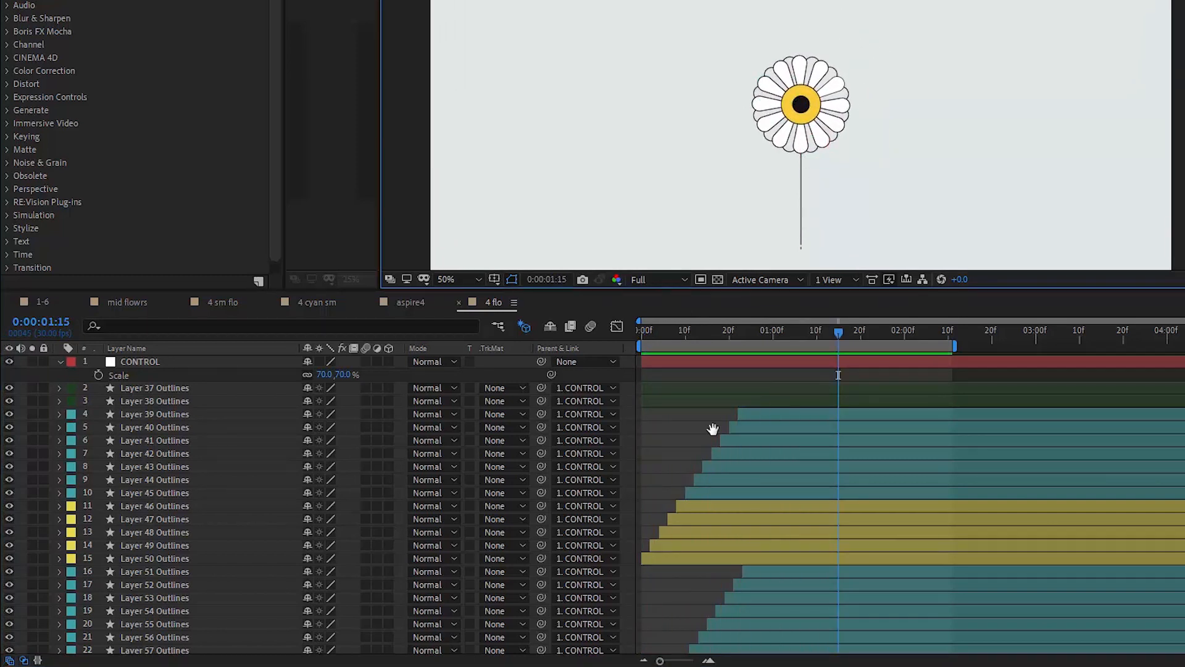
left_click(785, 330)
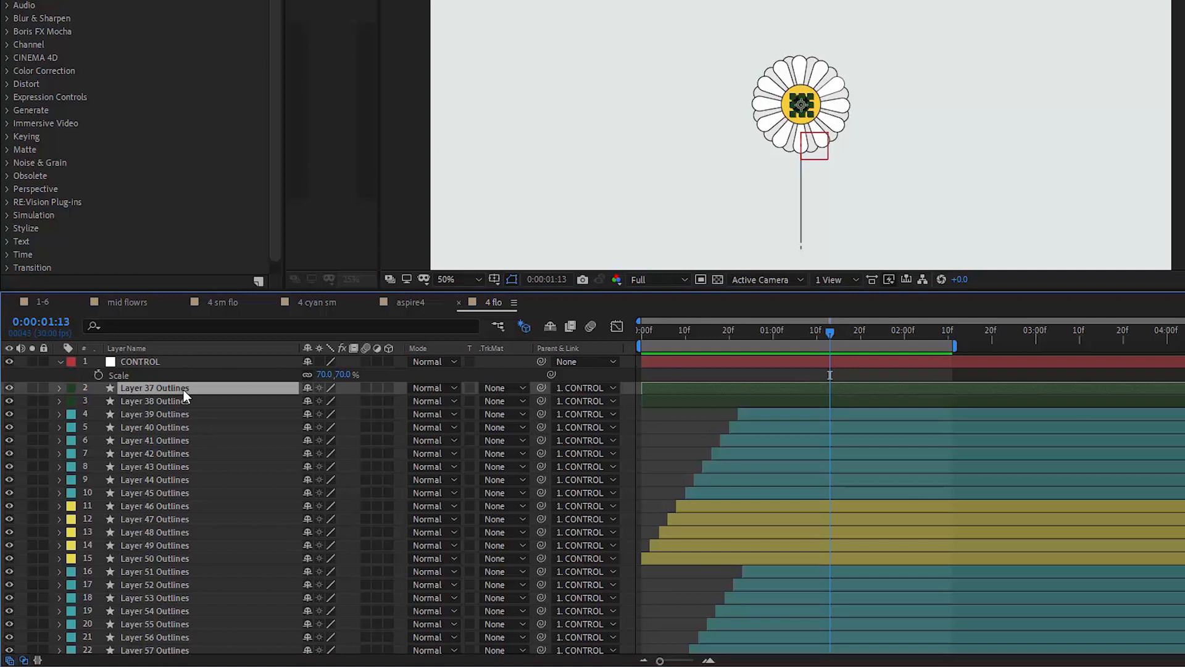
left_click(155, 401)
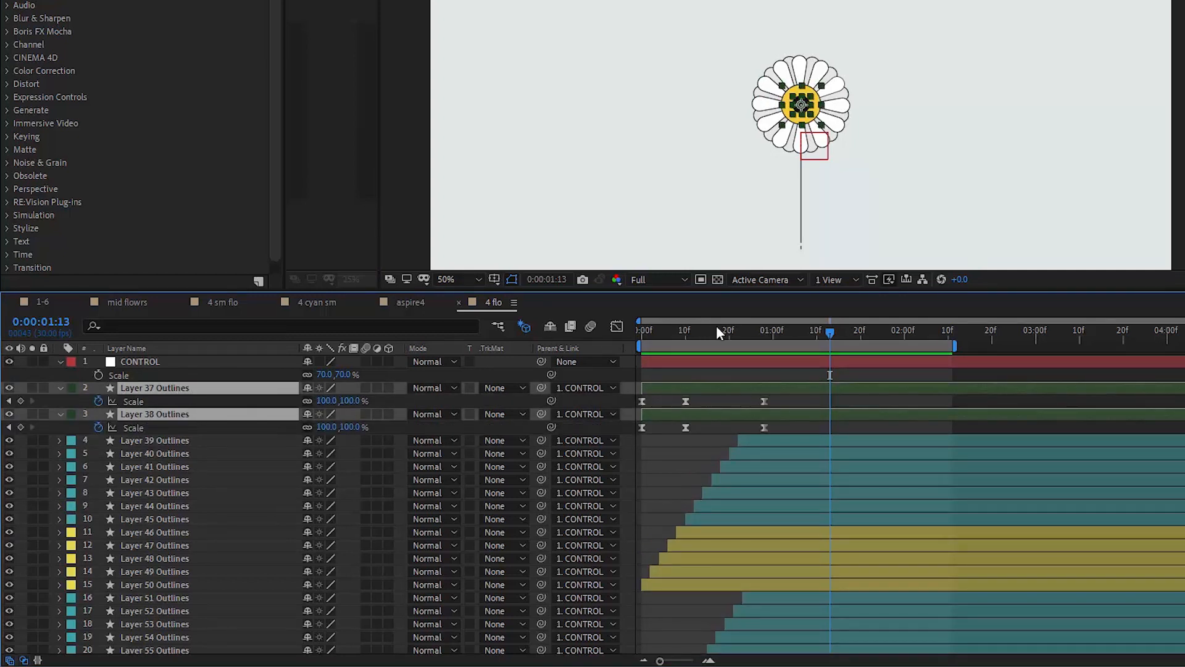
left_click(711, 331)
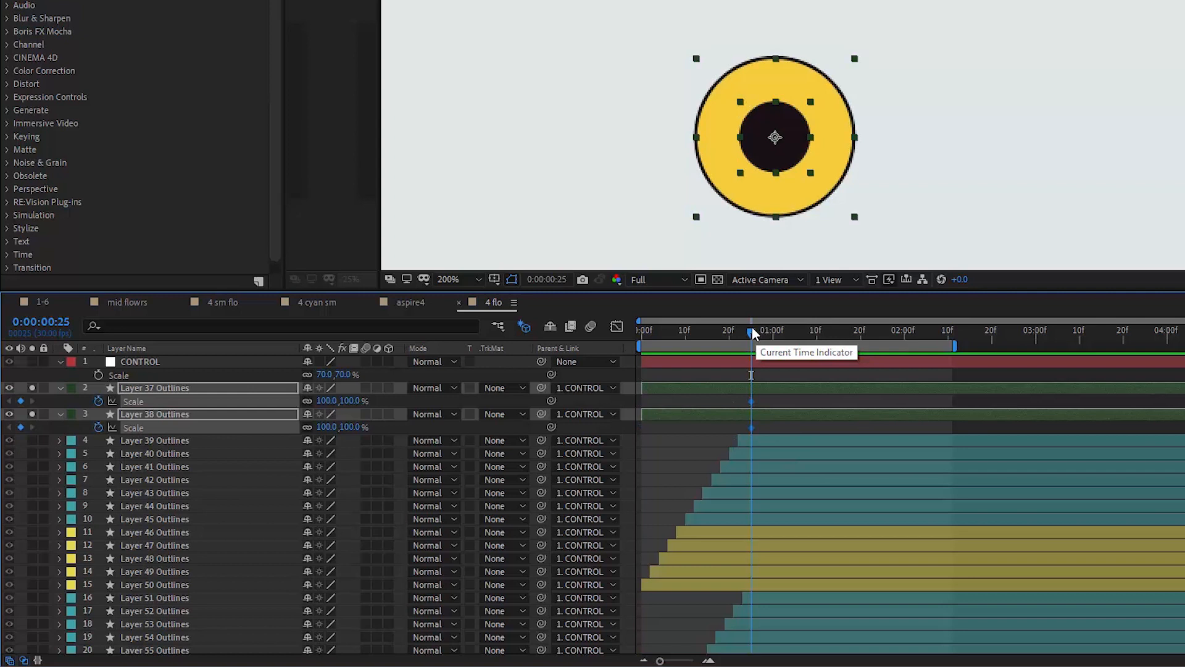
left_click_drag(750, 333, 710, 333)
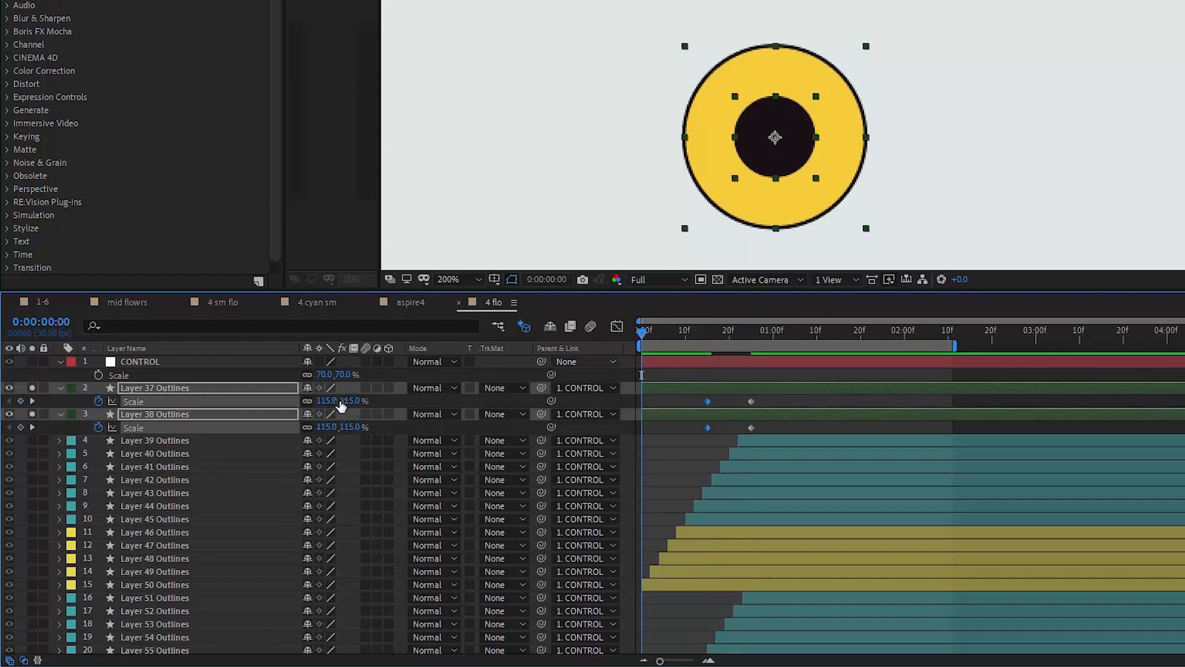
Set both circles' Scale to 0 at the start and apply Easy Ease to the keys.
double_click(325, 401)
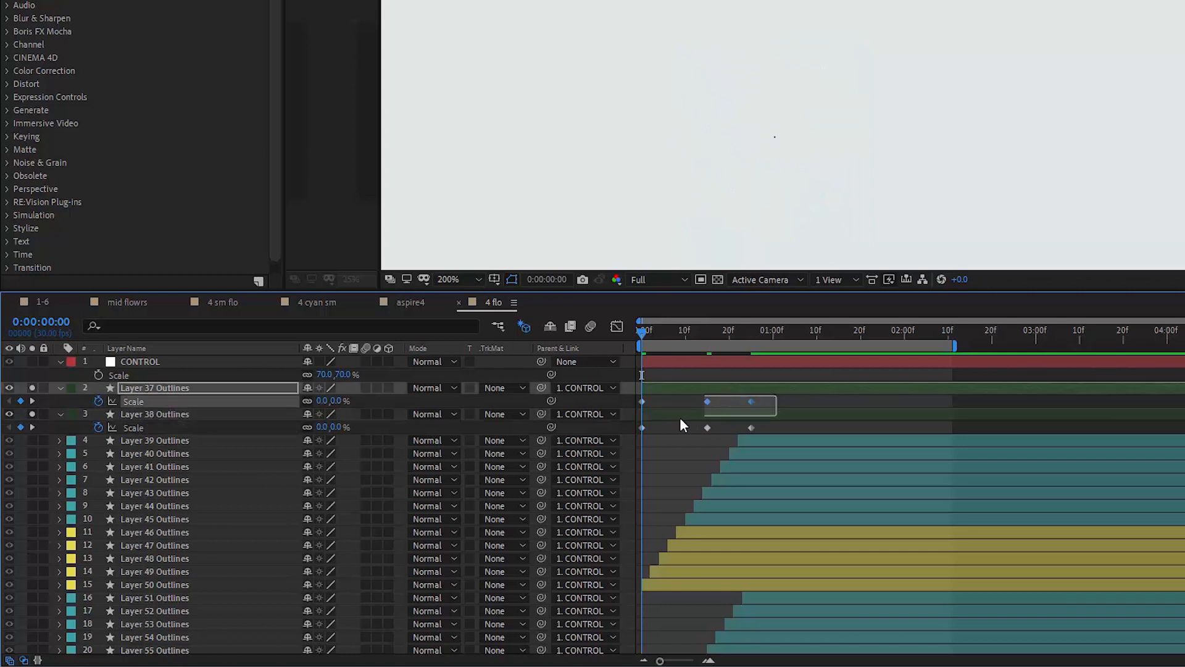
right_click(707, 401)
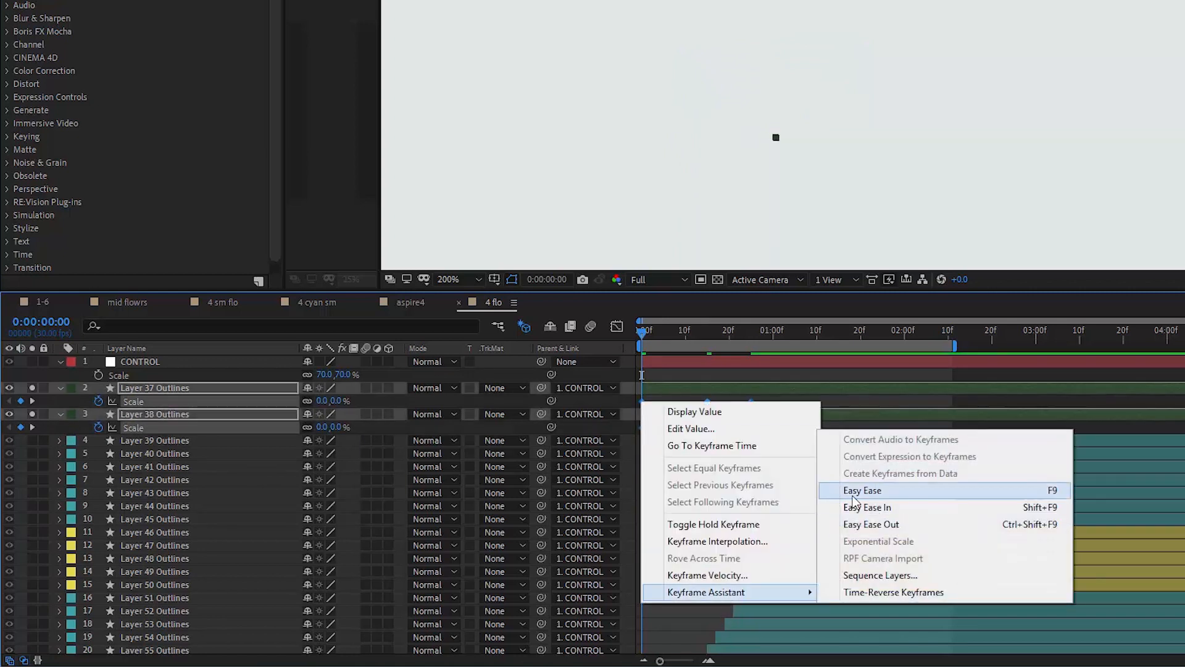
left_click(861, 489)
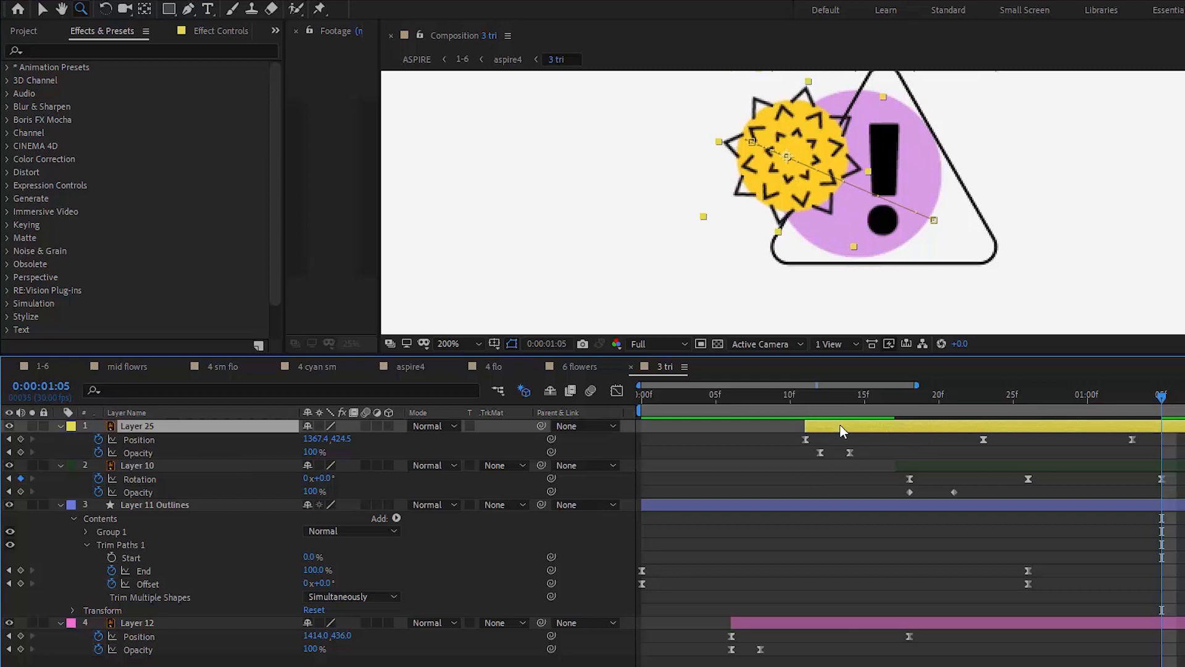
Select the badge on Layer 25 and its final Position keyframe to adjust timing.
left_click(895, 394)
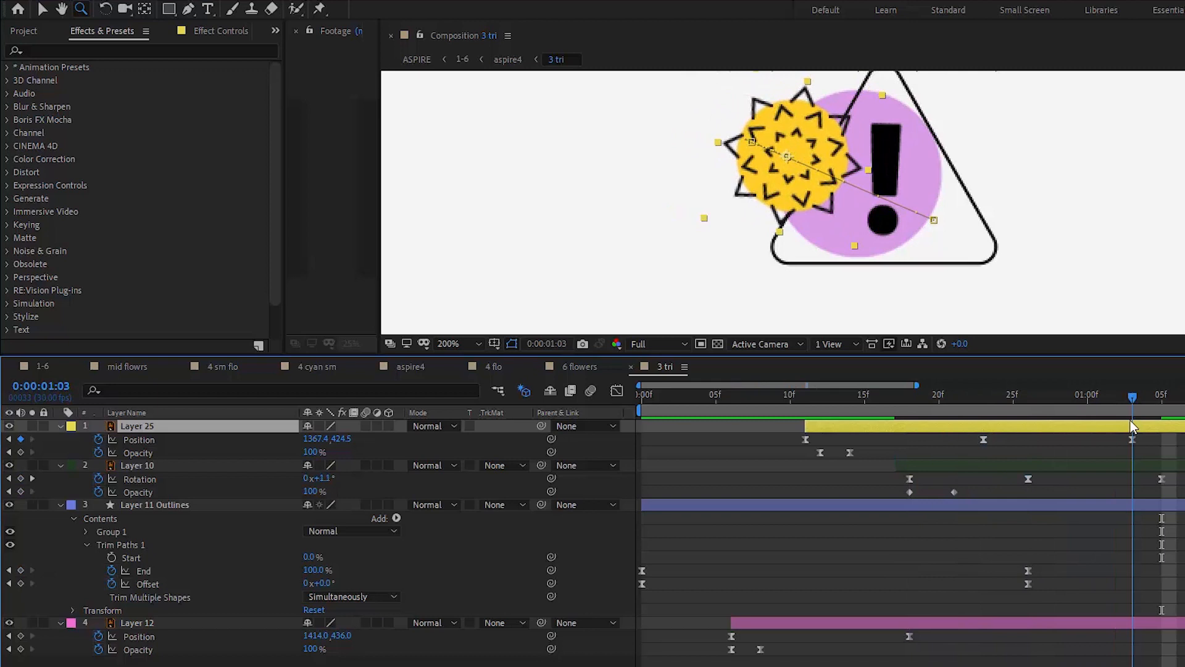
left_click(805, 394)
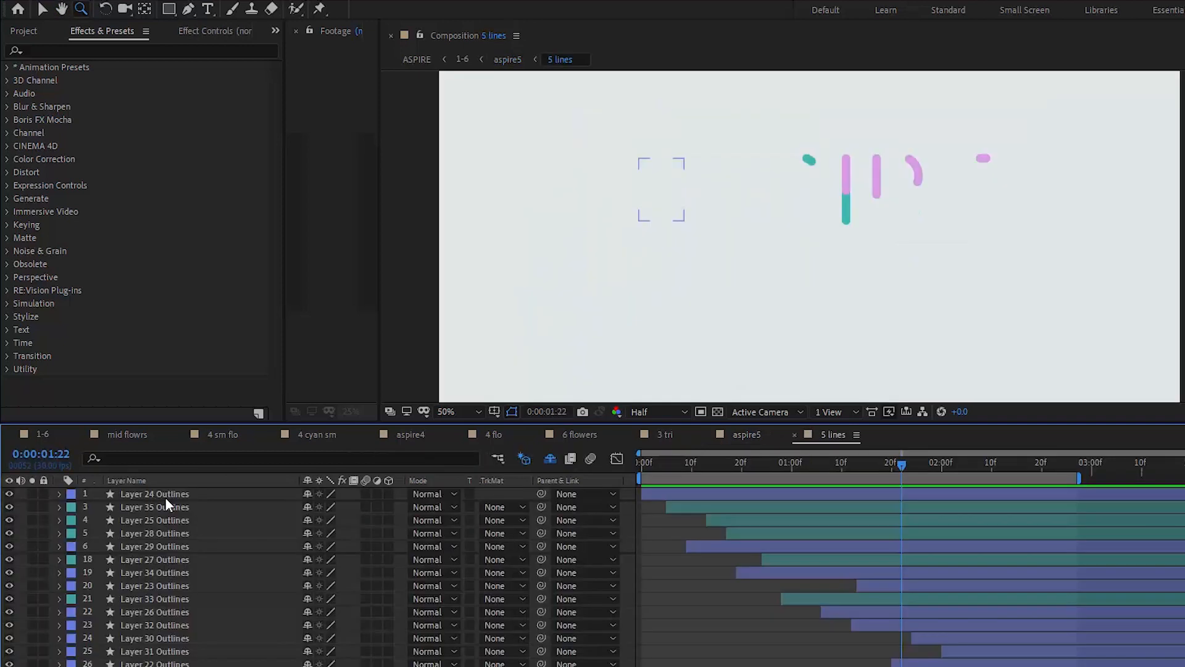
Preview the strokes drawing in, then add a path operation to Layer 24 Outlines via Contents > Add.
left_click(765, 462)
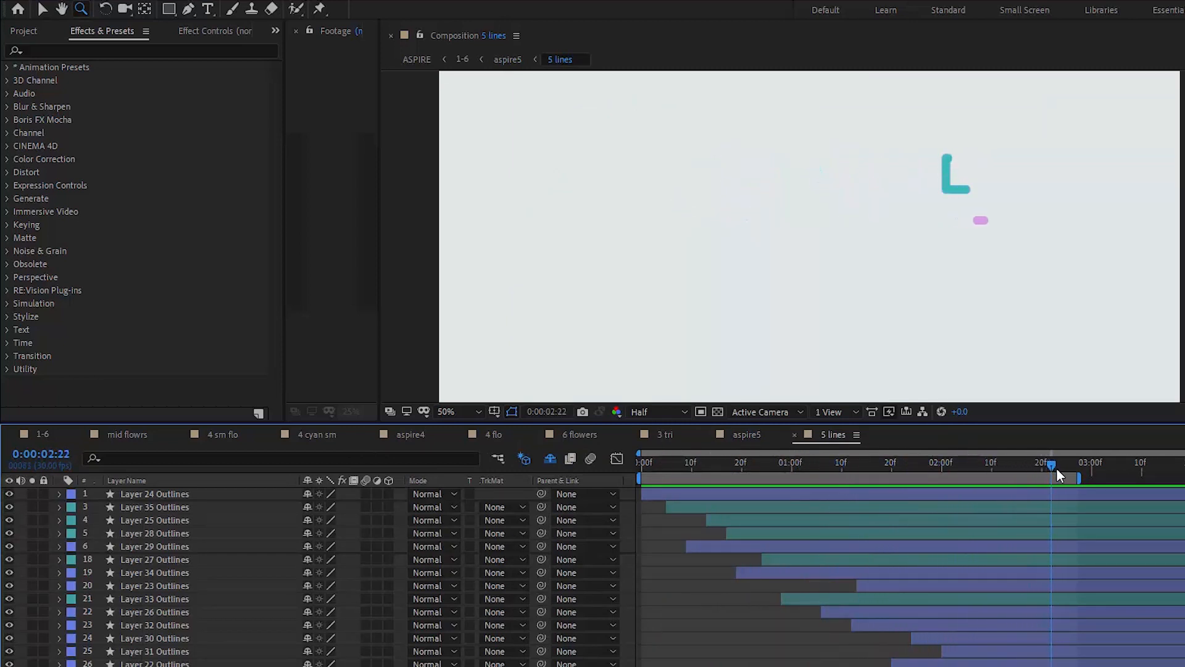
left_click_drag(1051, 464, 1104, 464)
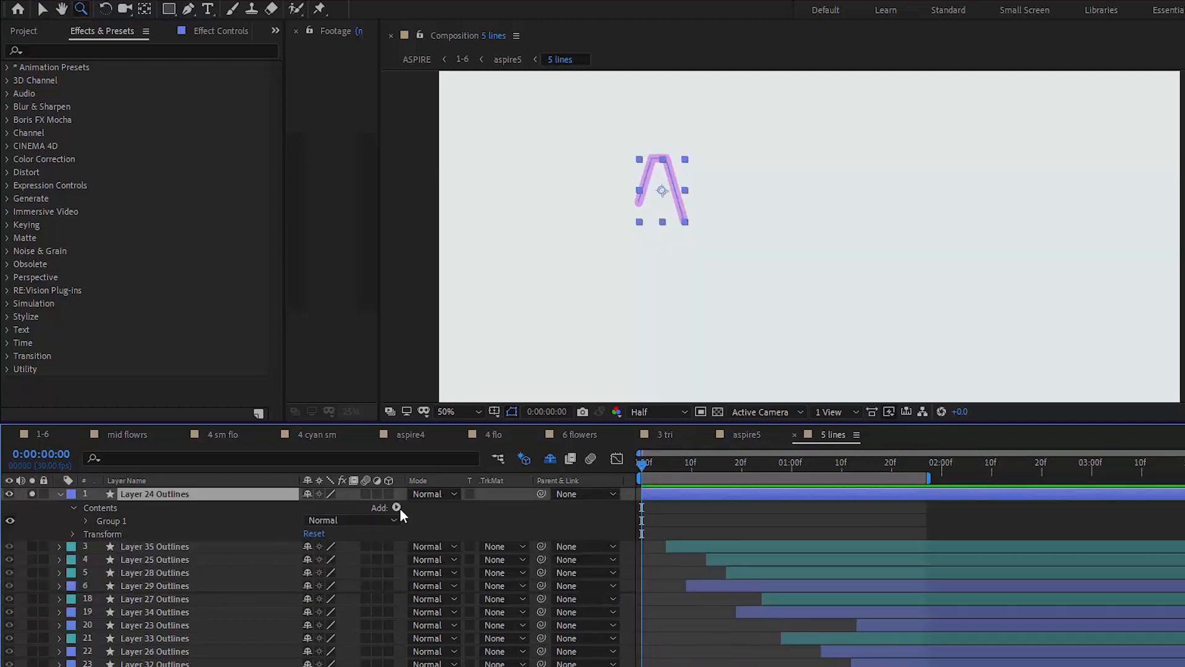
left_click(397, 508)
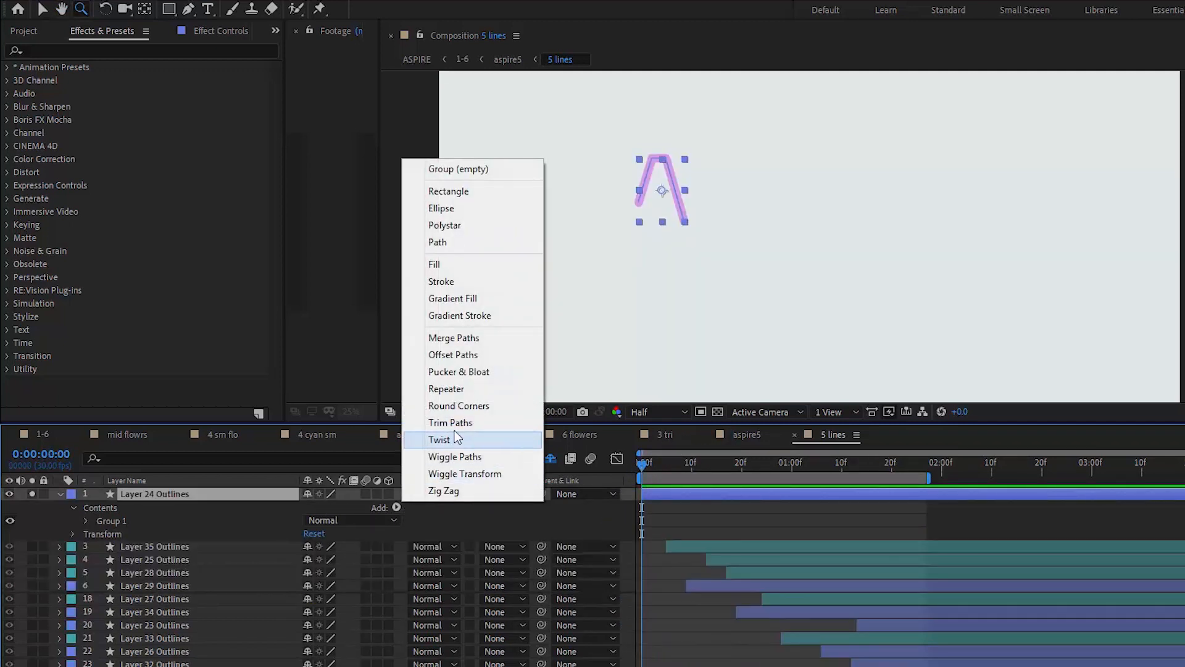
left_click(451, 422)
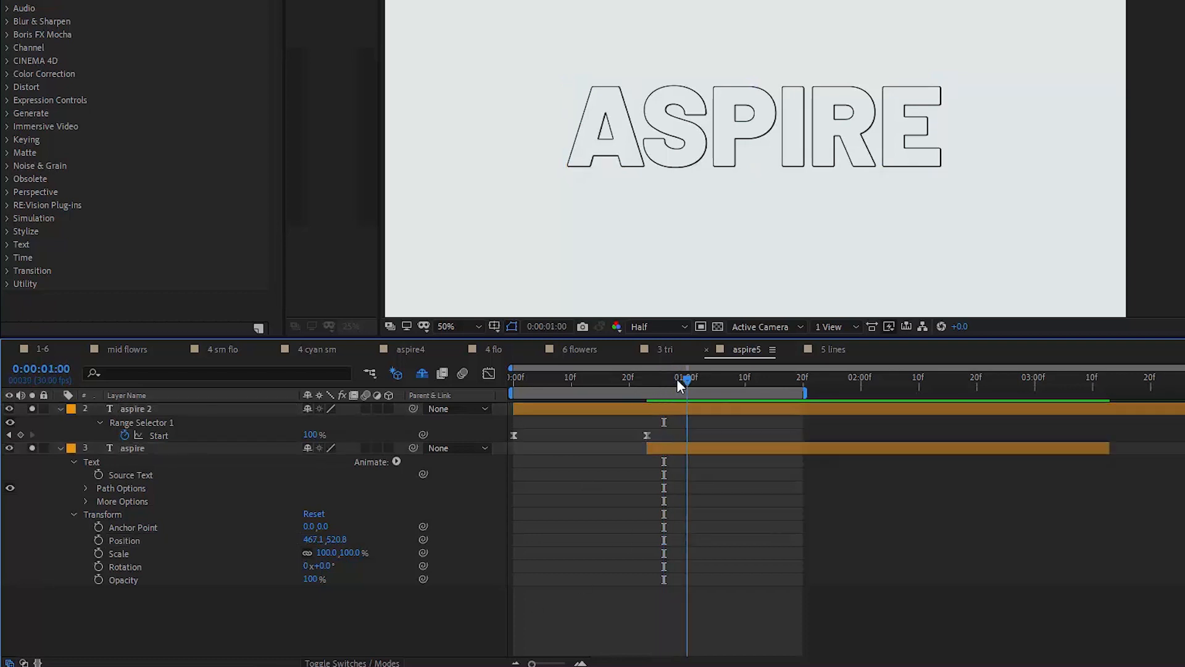
Scrub the aspire5 timeline to preview the ASPIRE title animation, then select in the timeline.
left_click_drag(683, 385, 589, 385)
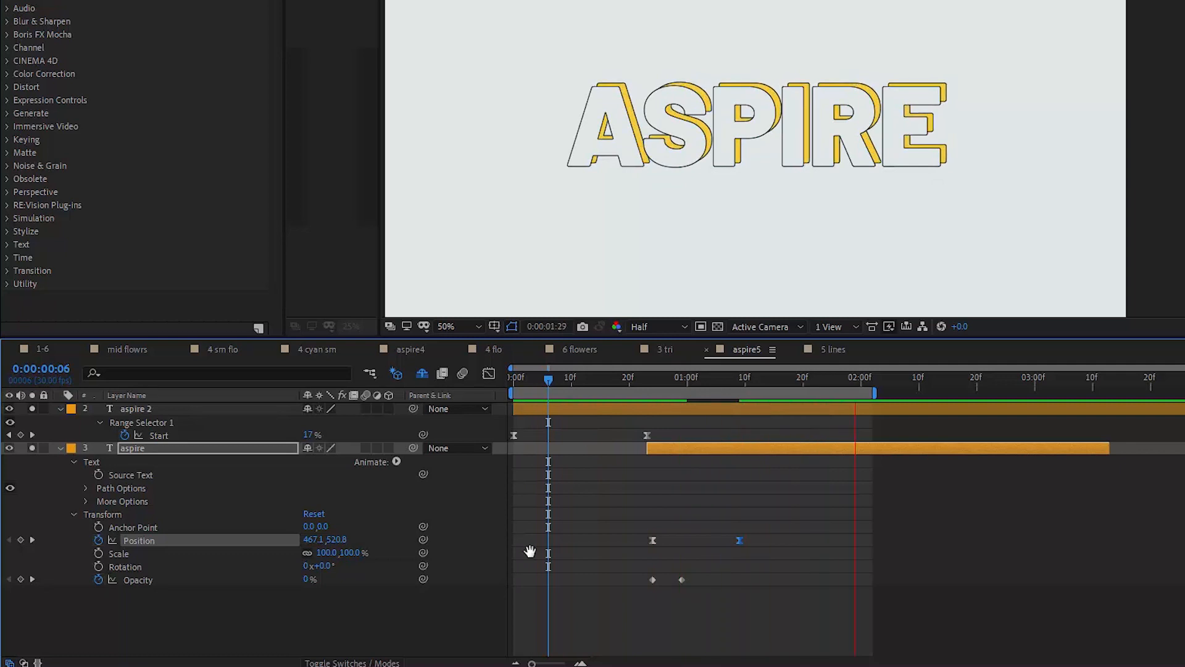
left_click(916, 350)
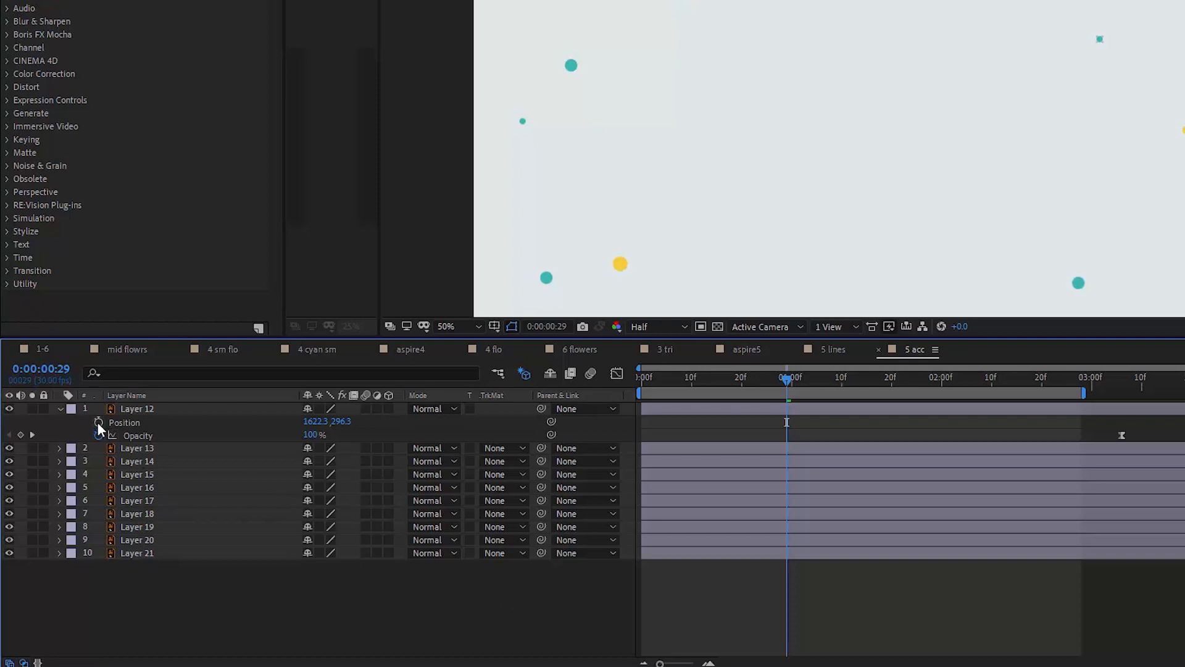
Add the expression wiggle(0.5, 2) to Layer 12's Position.
left_click(98, 422)
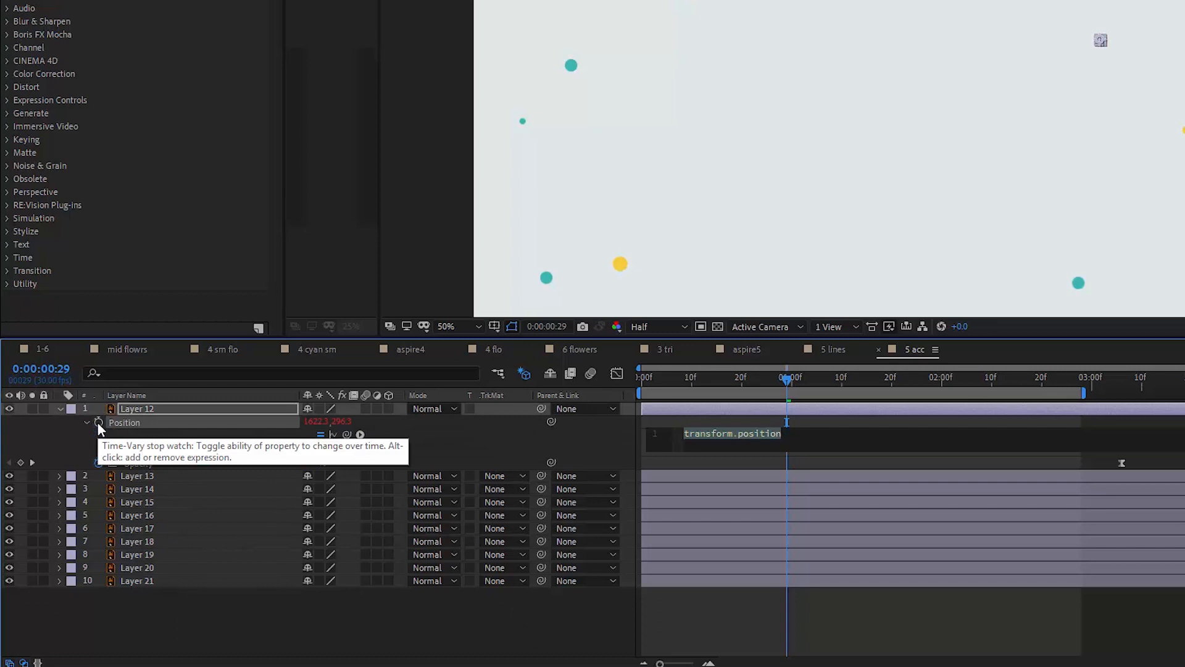
type("wiggle (0.5, 2")
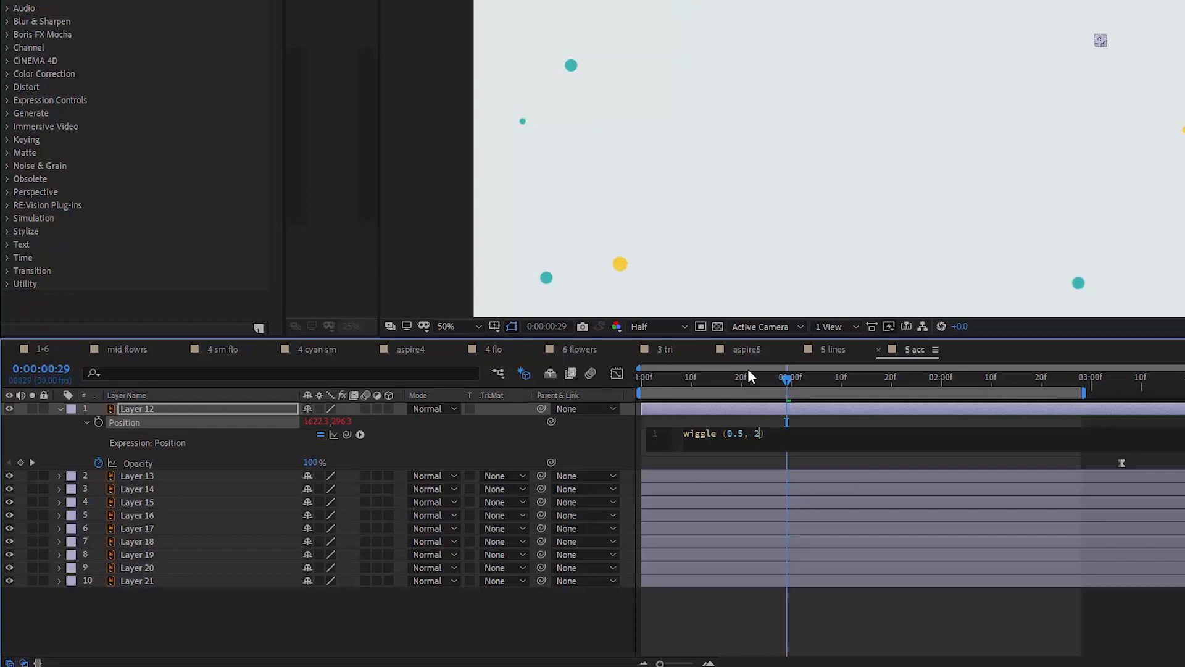
type("0")
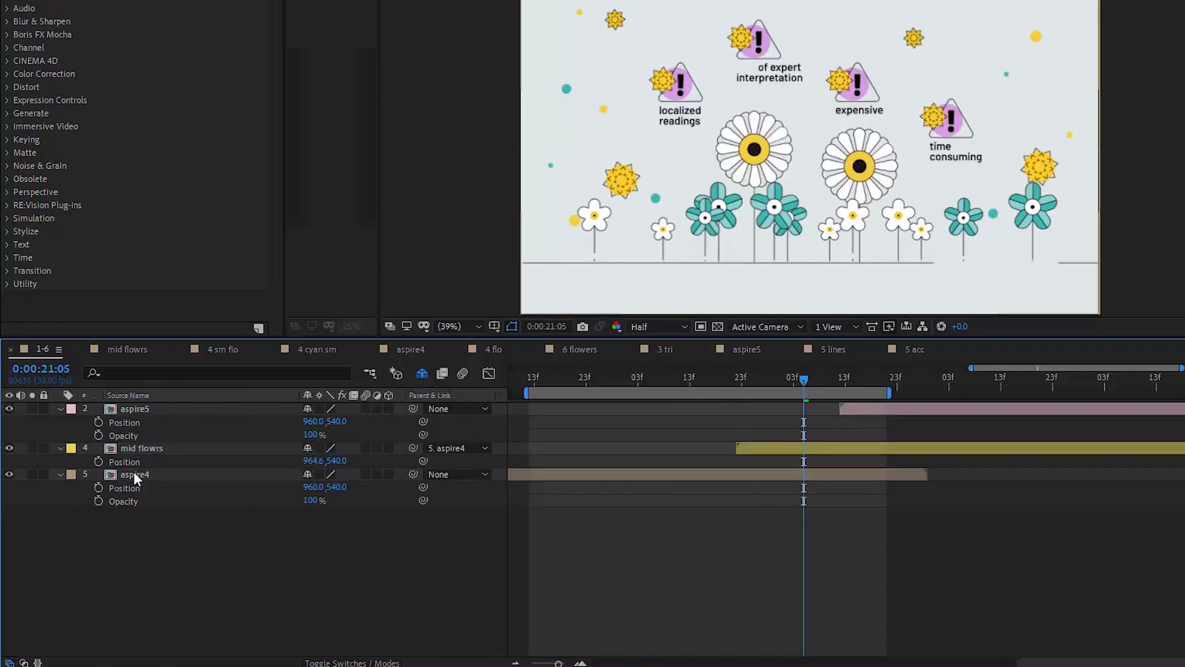
Keyframe aspire4's Position sliding from X 960 to -3003.
left_click(141, 447)
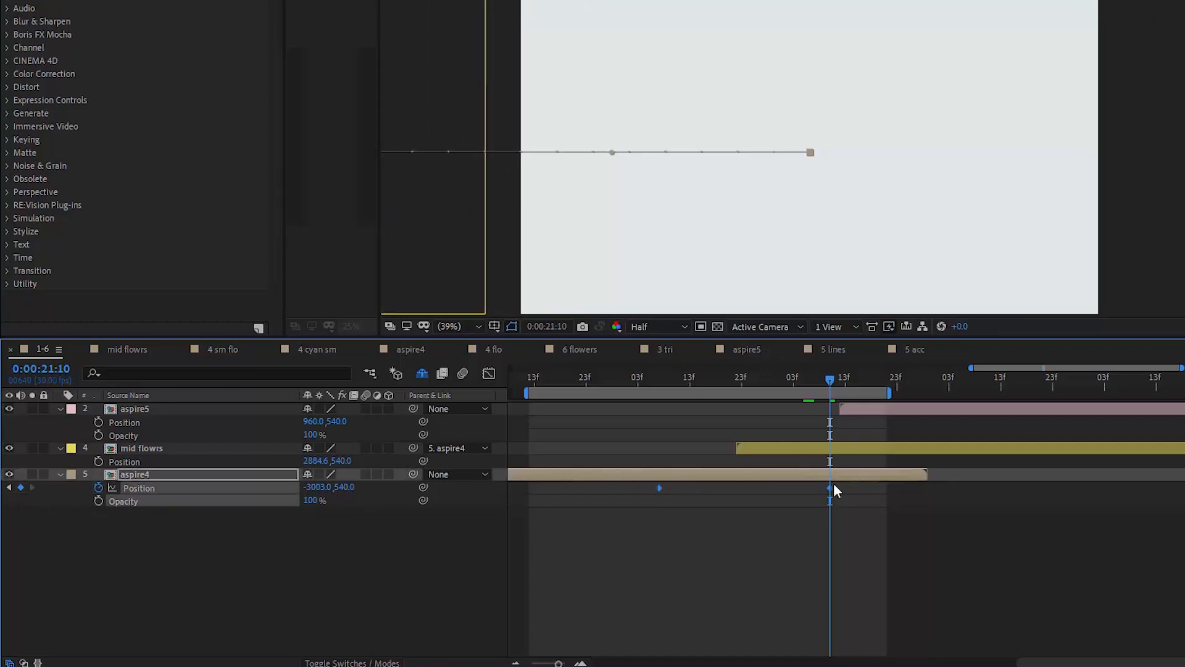
left_click(549, 378)
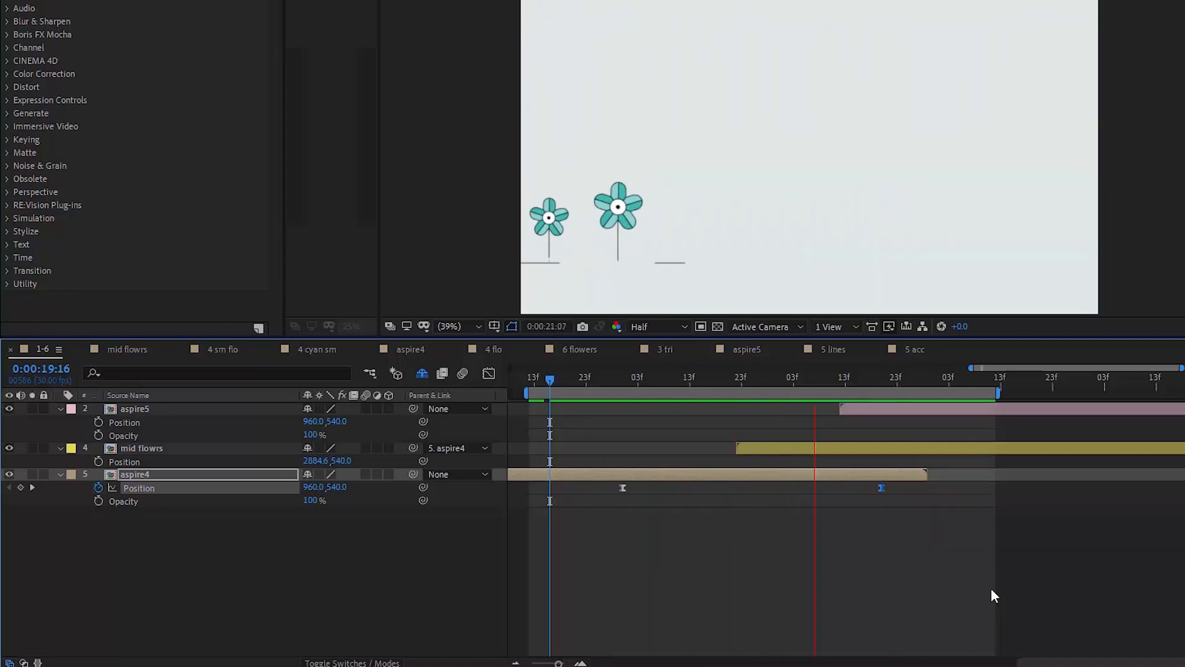
Scrub the timeline to preview the flowers sliding away and the ASPIRE title appearing.
left_click(912, 378)
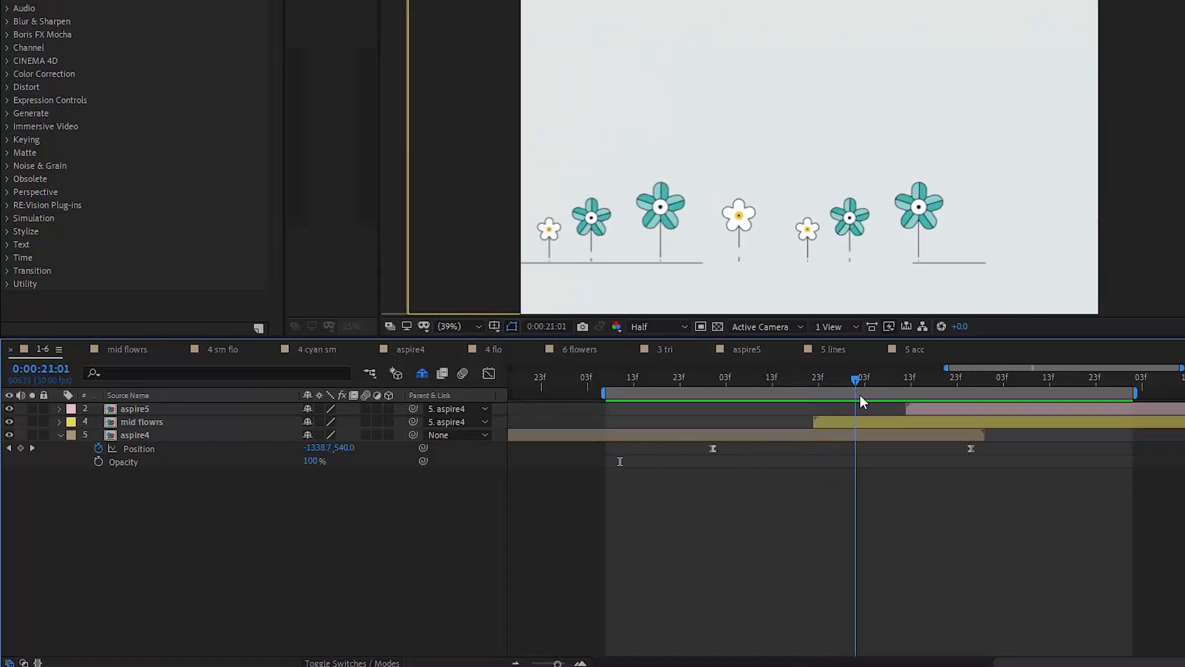
left_click_drag(855, 393, 944, 393)
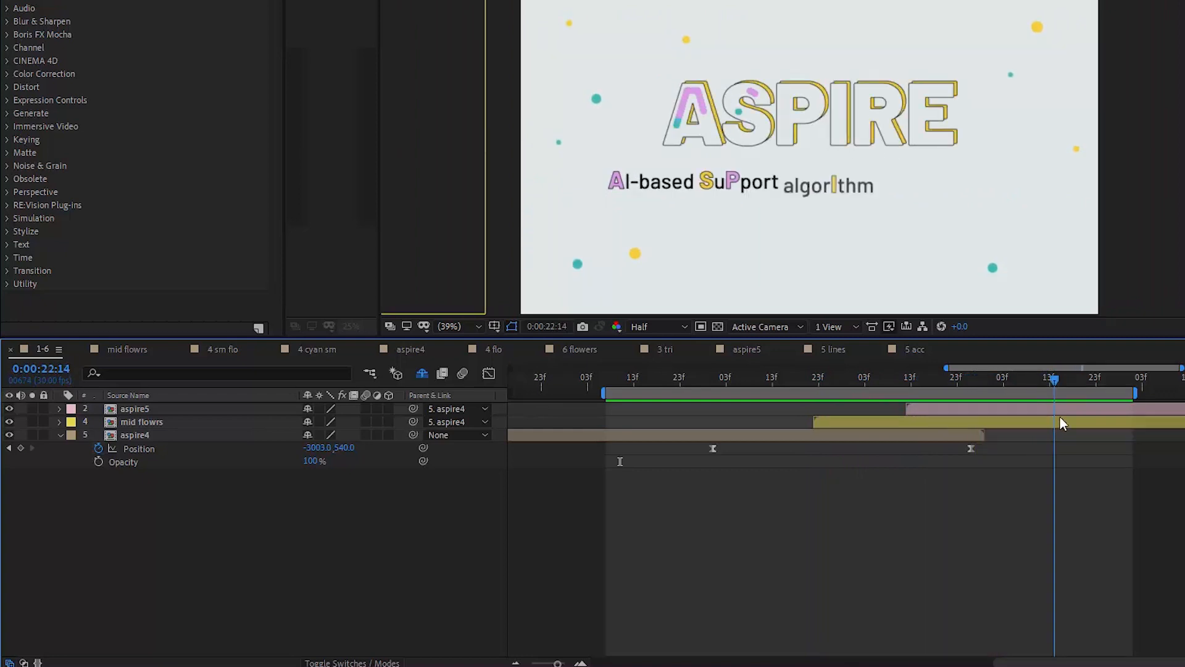
left_click_drag(1053, 381, 1091, 380)
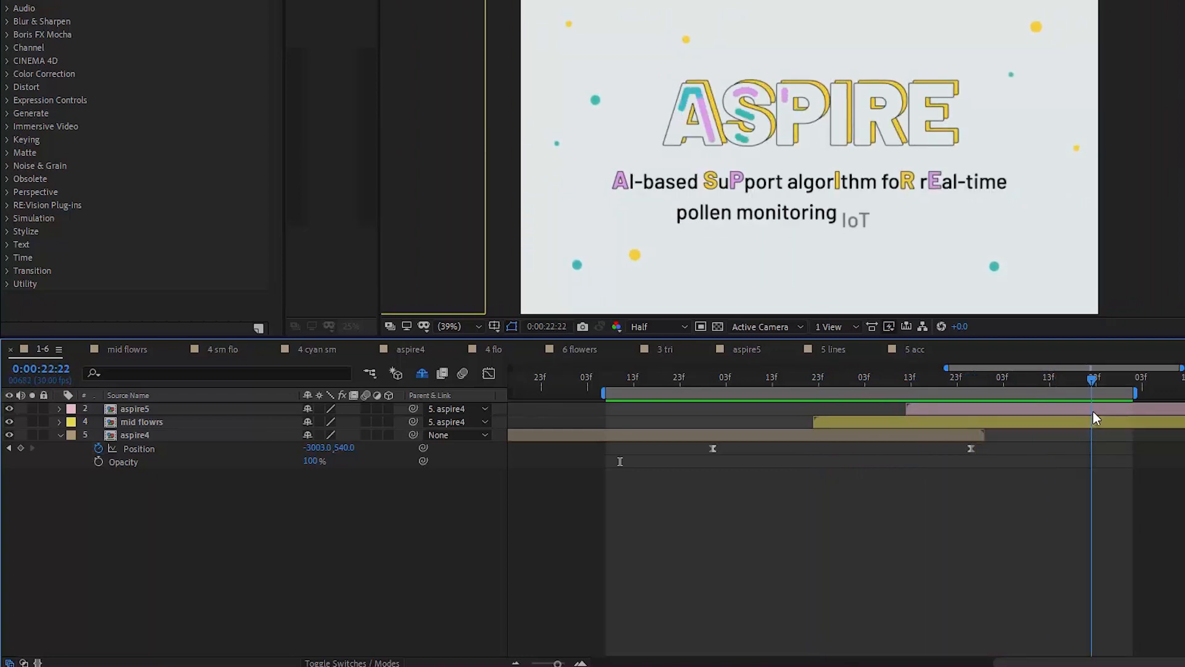